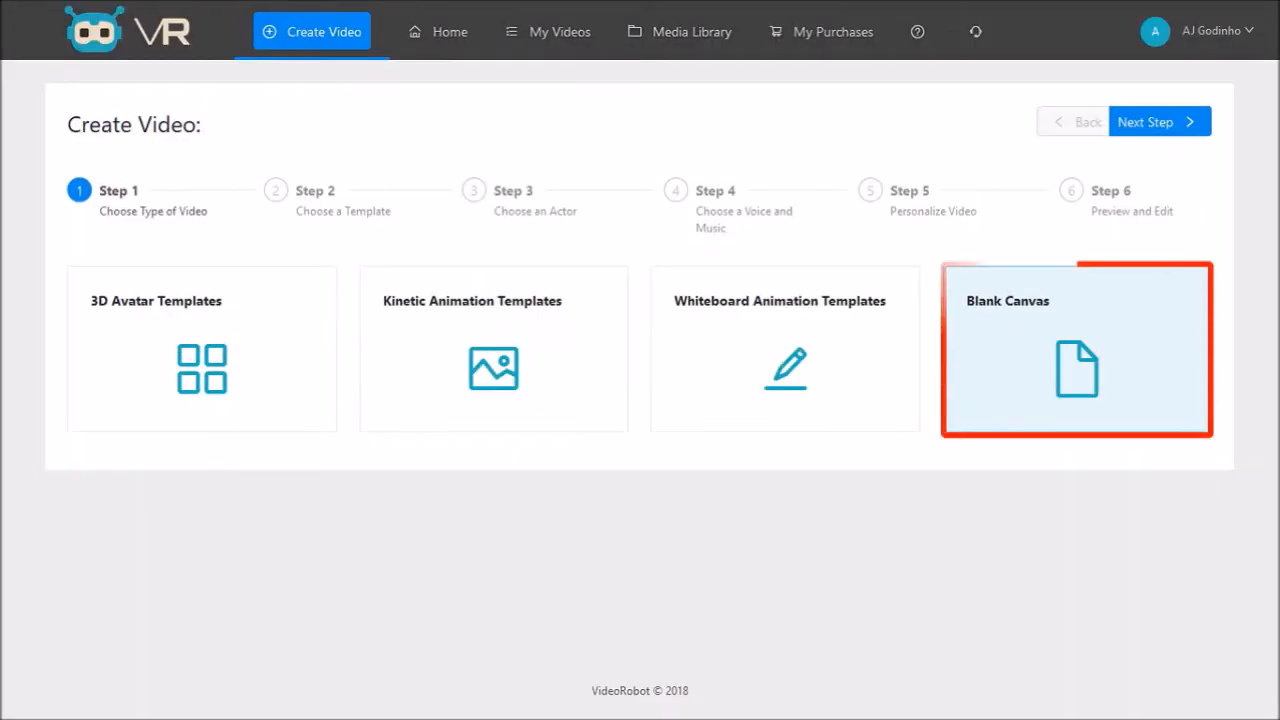
- Go to the Home dashboard showing VideoRobot's latest news and updates
left_click(448, 31)
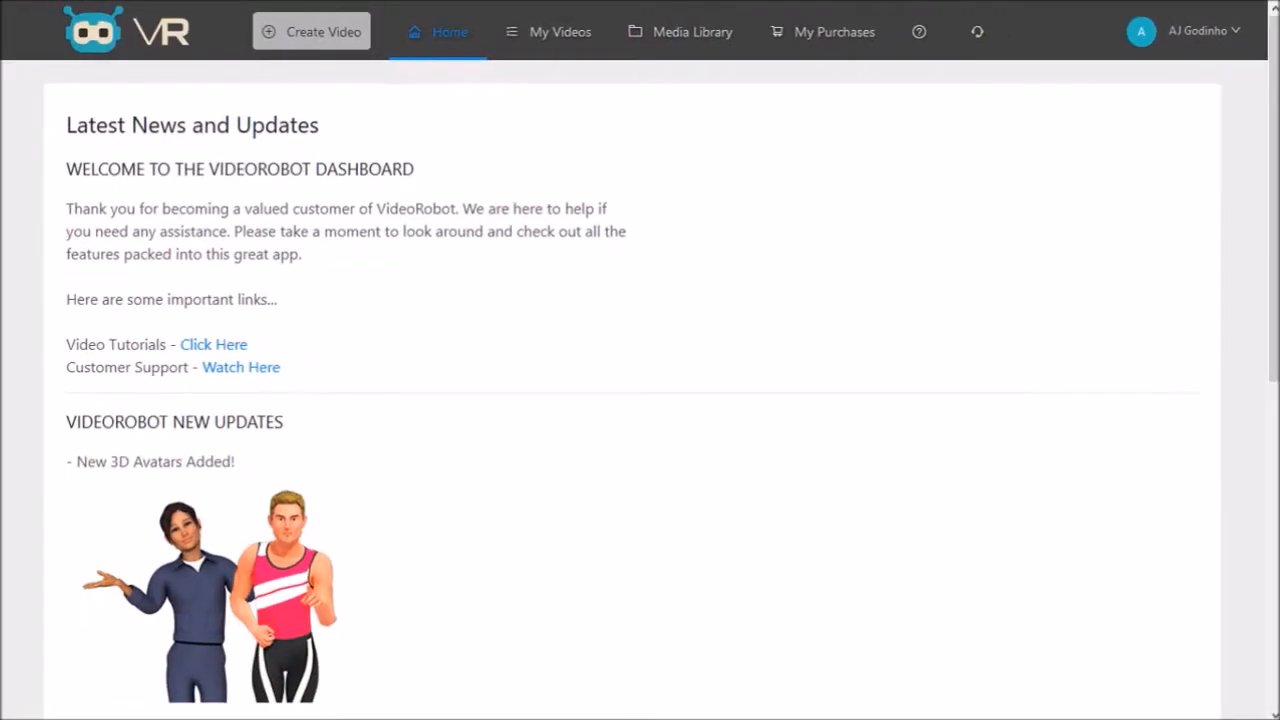
- Start a new video via Create Video, choosing 3D Avatar Templates
left_click(311, 31)
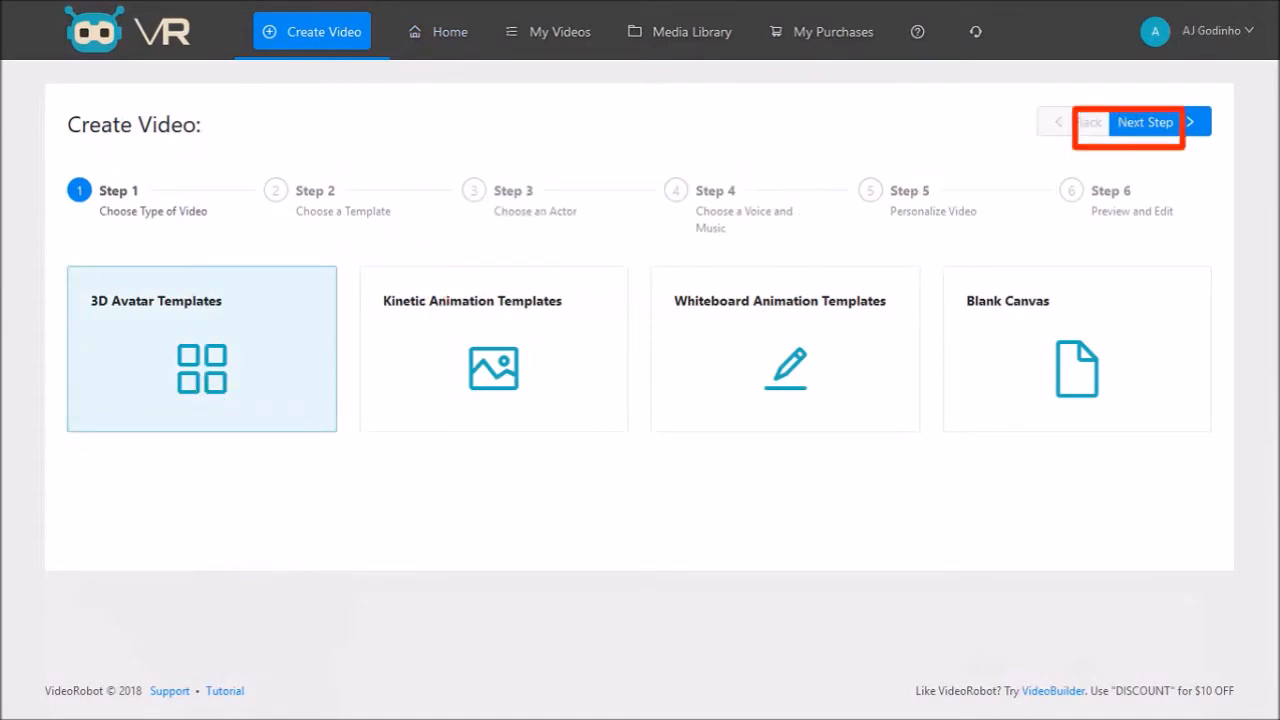
- Change the video type to Kinetic Animation Templates and open its template gallery
left_click(1143, 121)
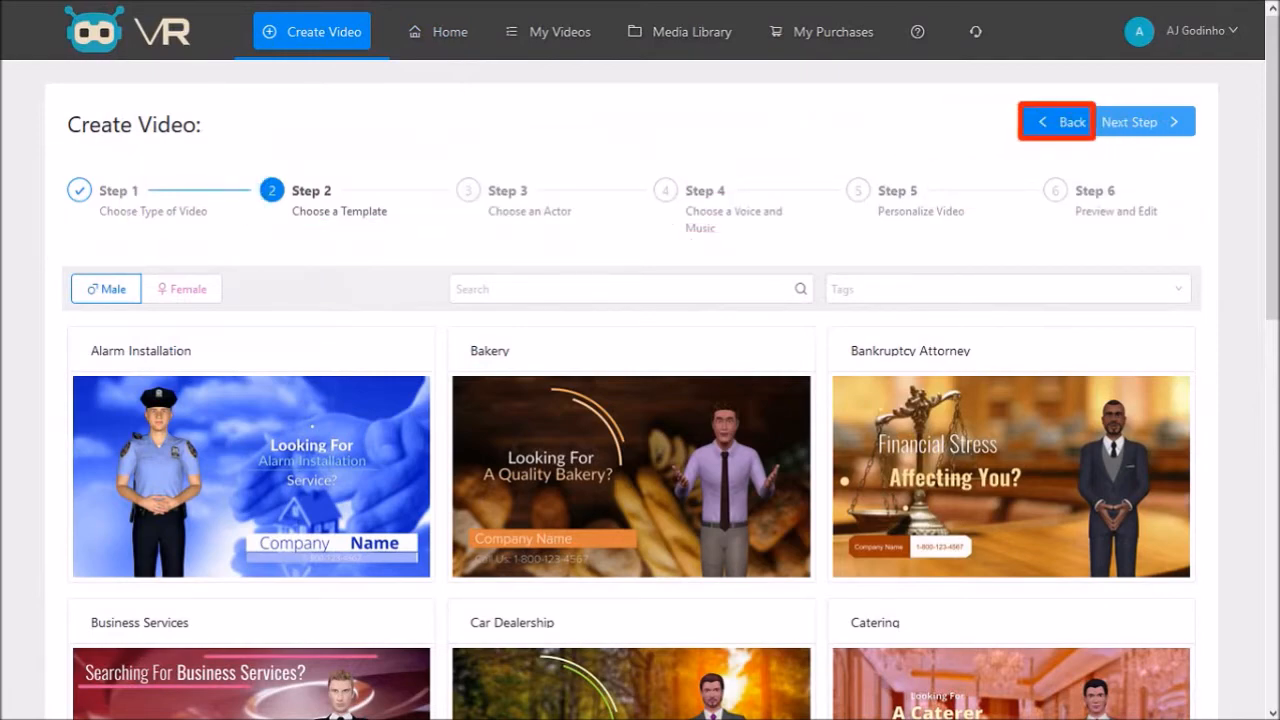
left_click(1055, 121)
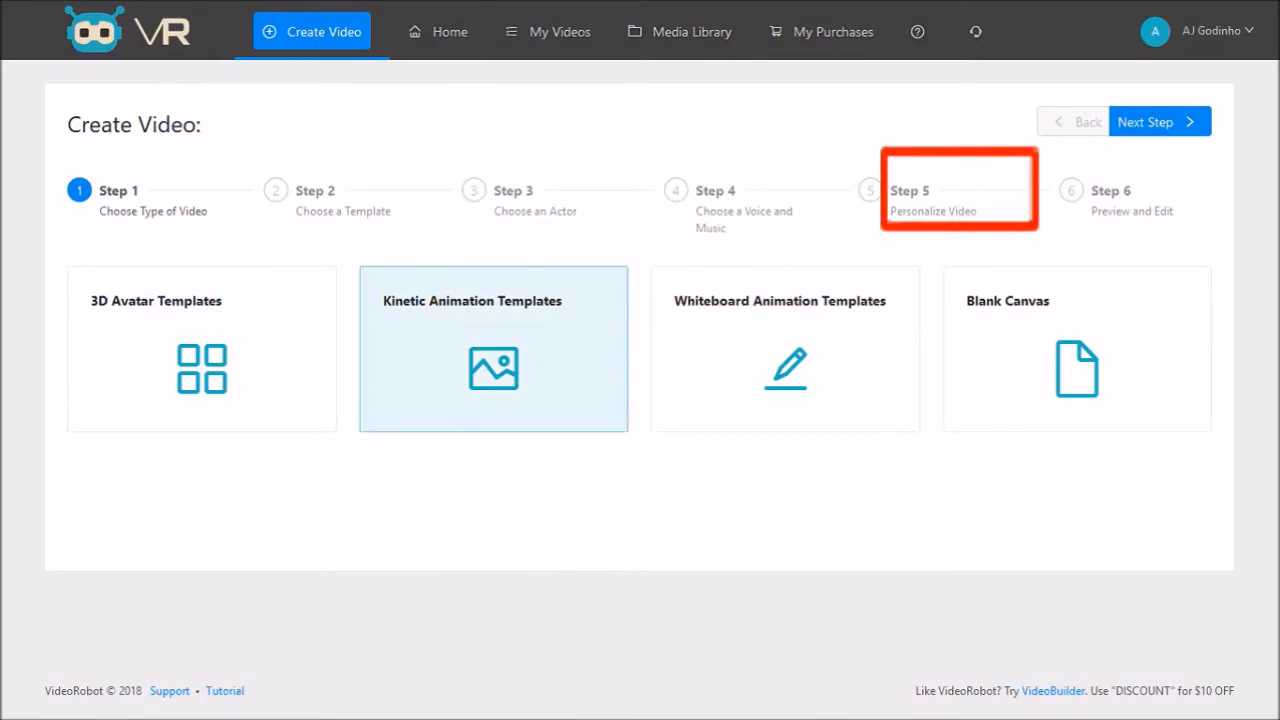
left_click(1145, 121)
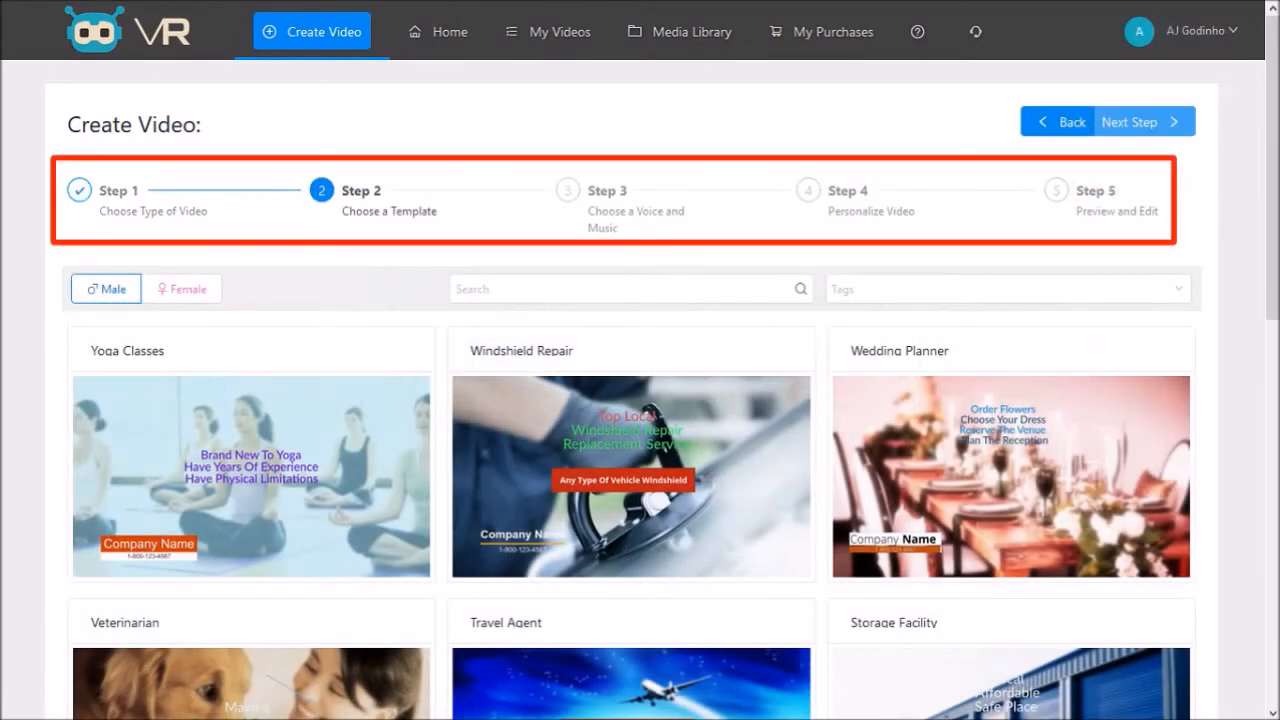
- Choose the Yoga Classes kinetic template and continue to voice and music
left_click(250, 476)
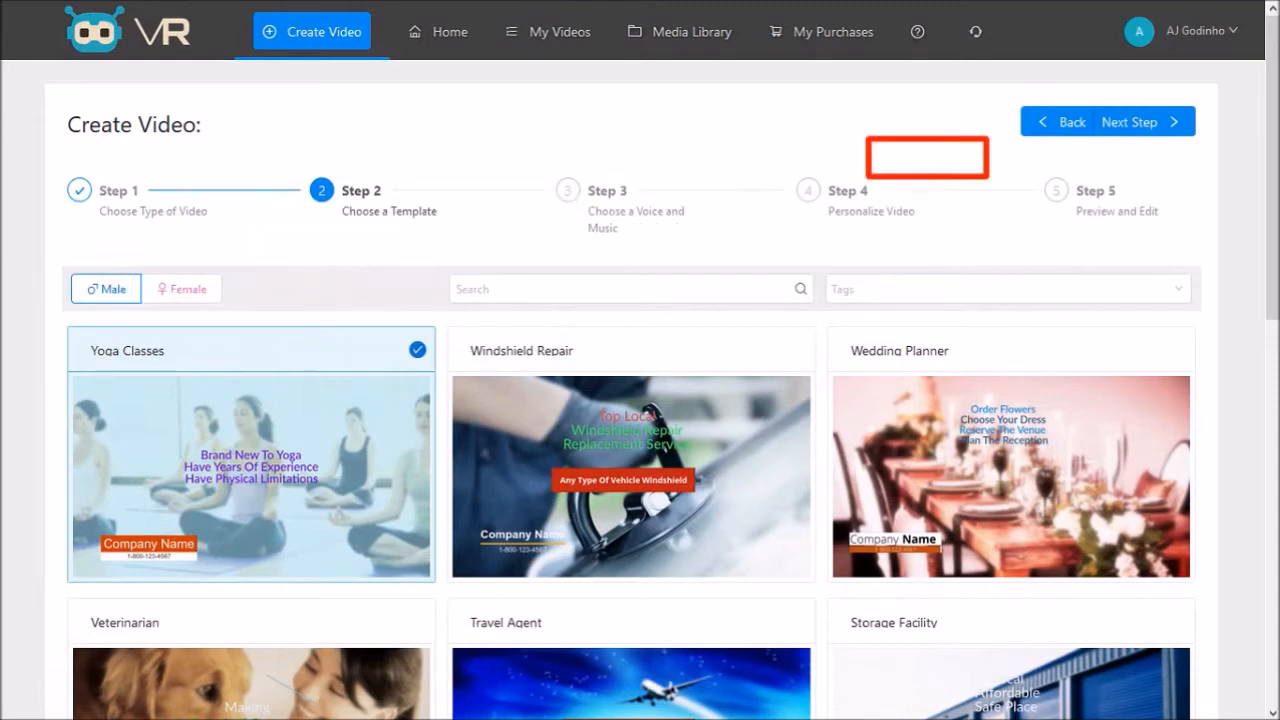
left_click(1128, 121)
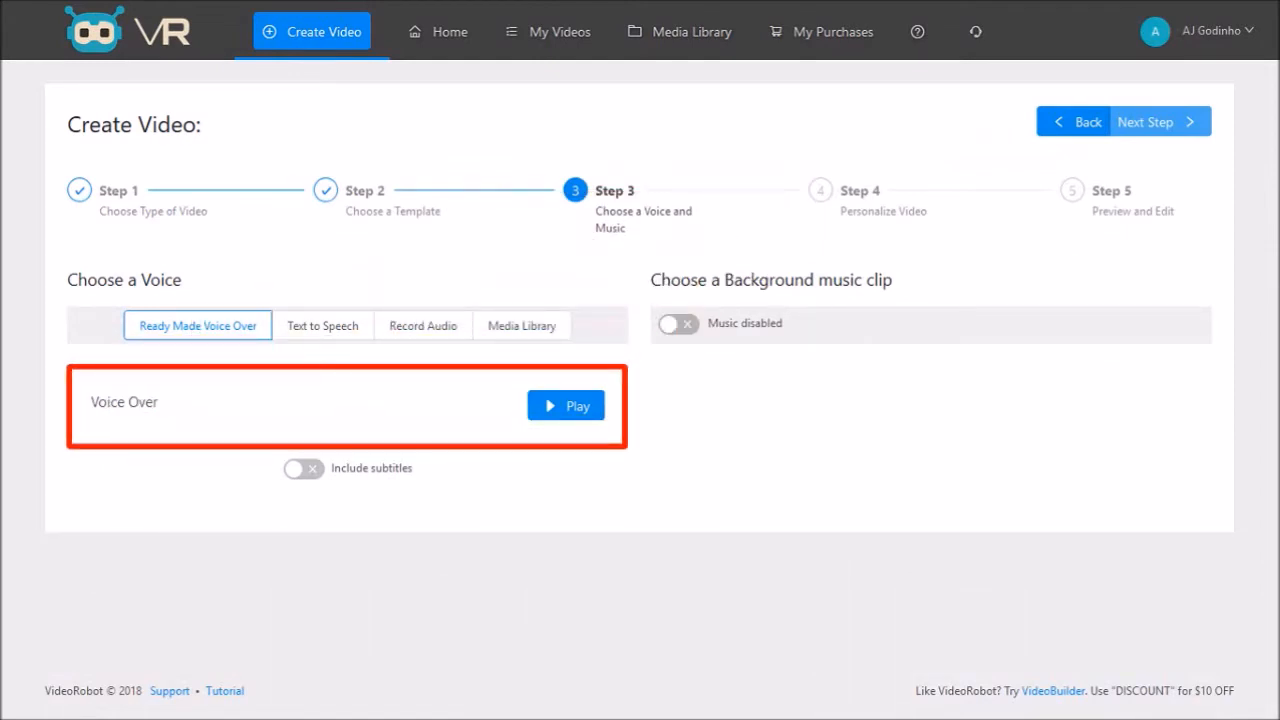
- Keep the Ready Made Voice Over, turn background music off, and continue to personalization
left_click(322, 325)
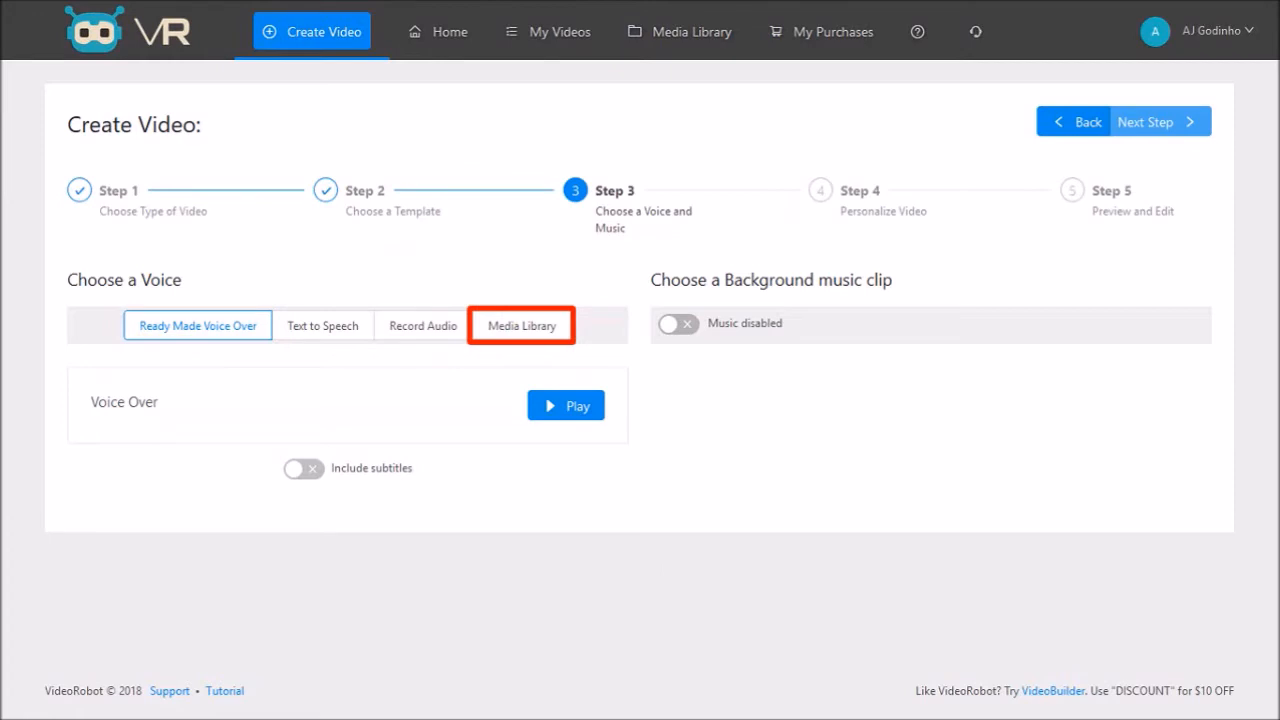
left_click(197, 325)
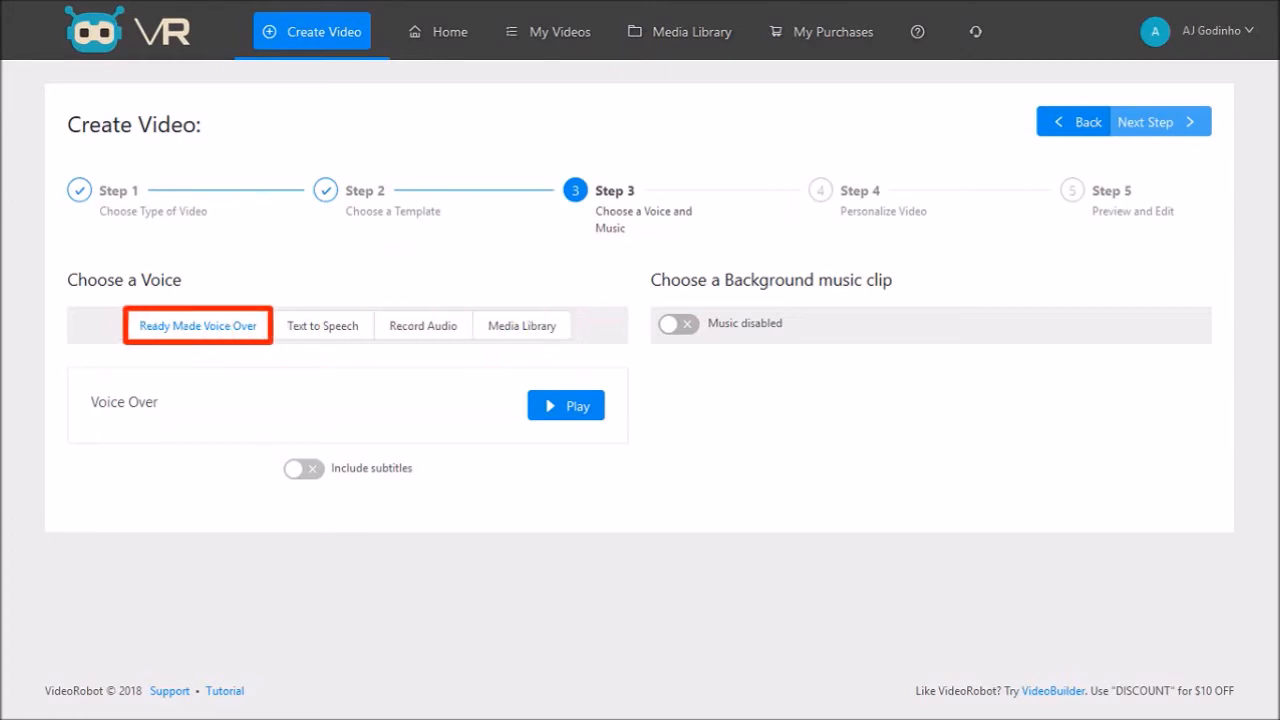
left_click(677, 323)
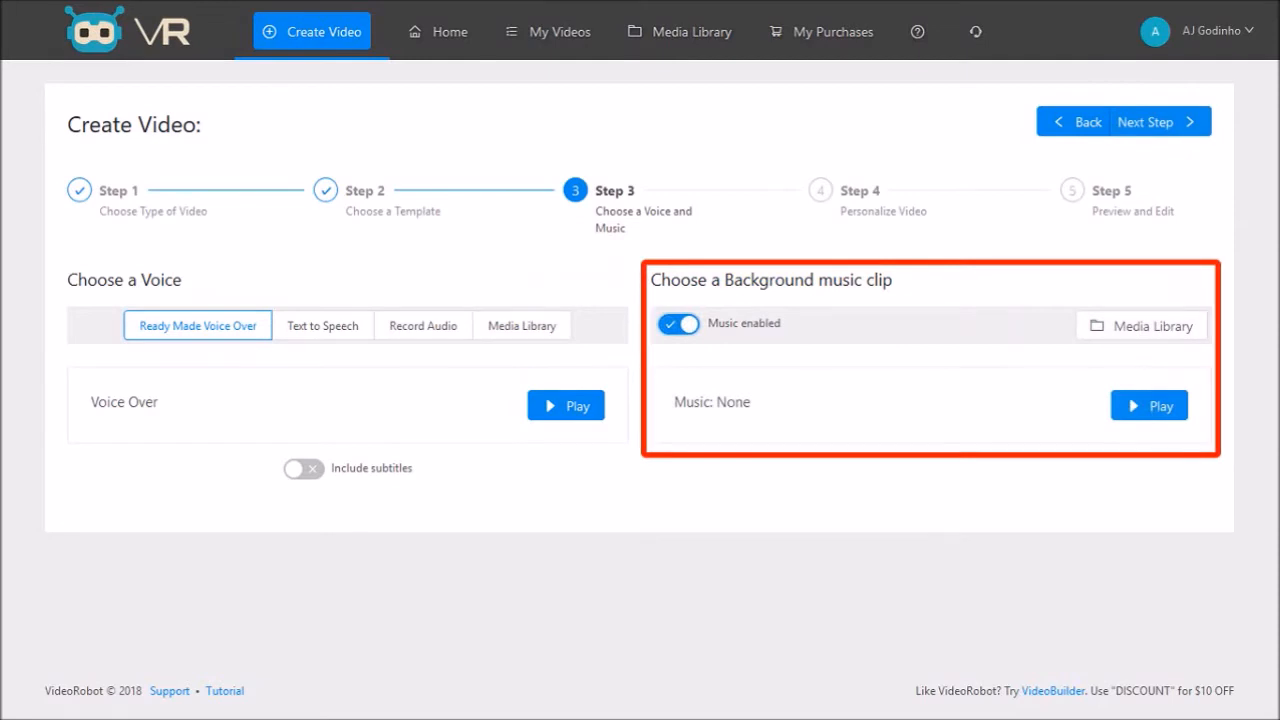
left_click(678, 323)
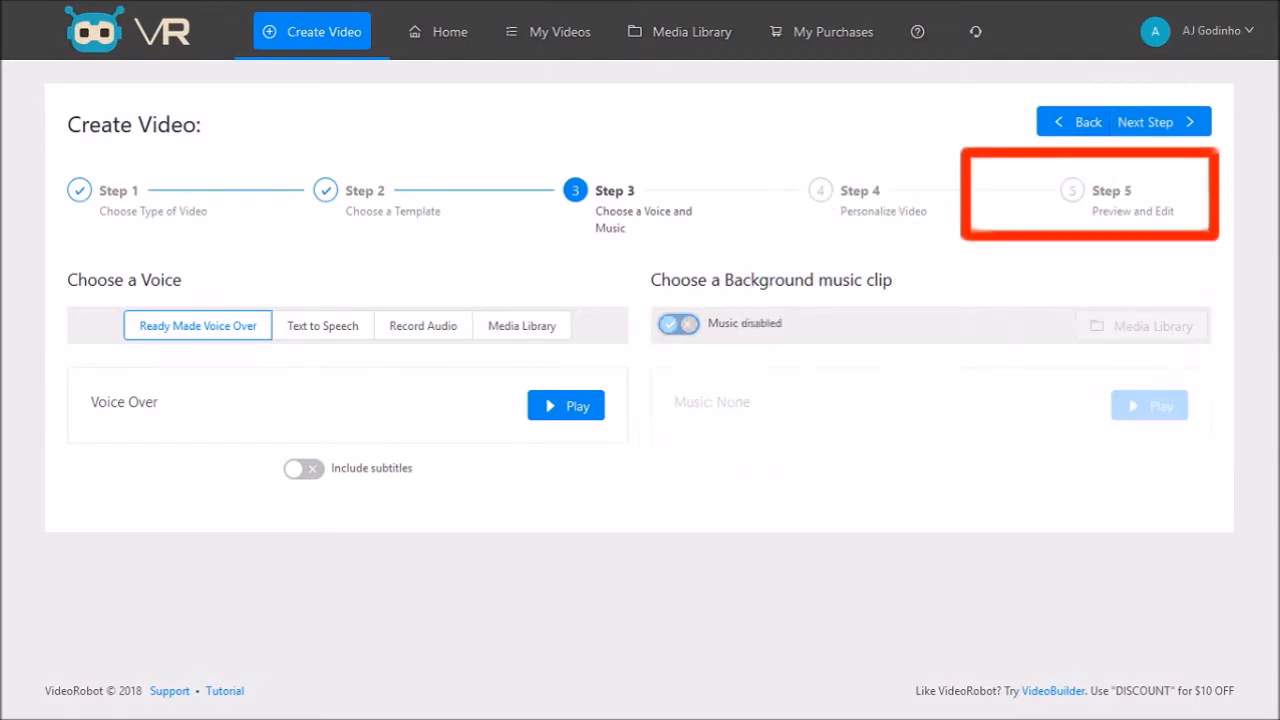
left_click(1144, 121)
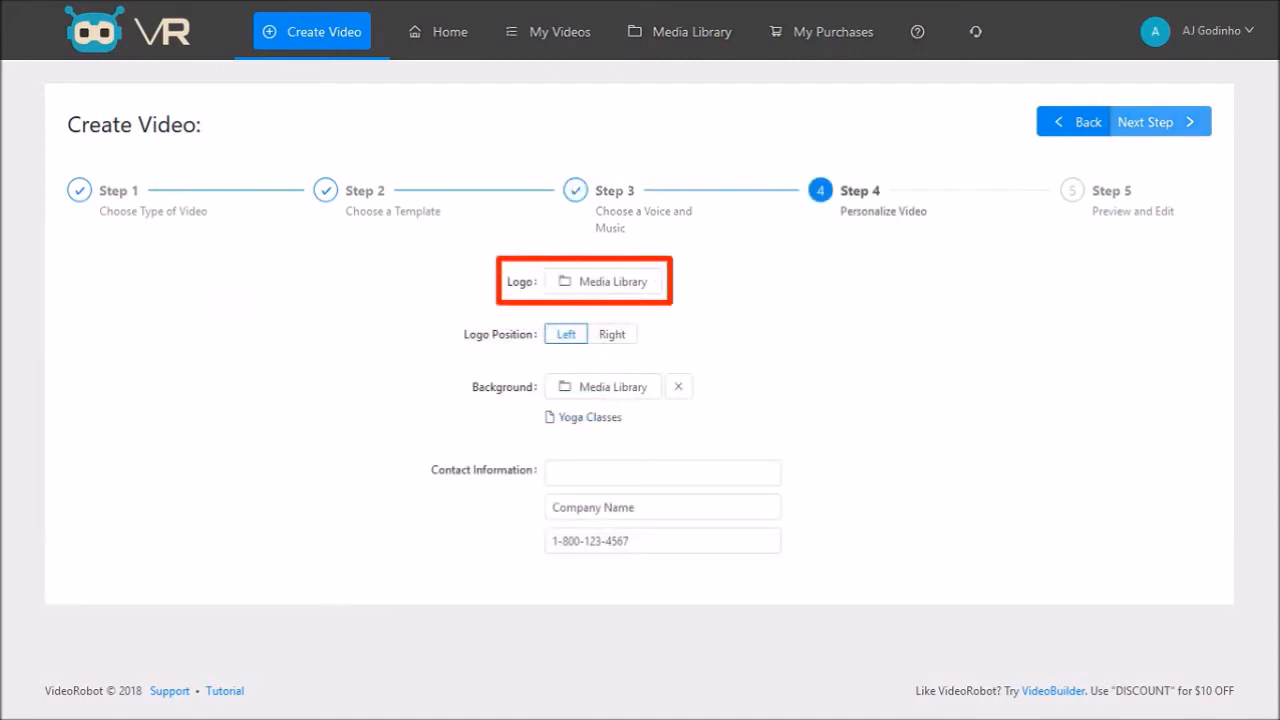
- Look over the Logo and Contact Information fields, then advance to preview and edit
left_click(602, 386)
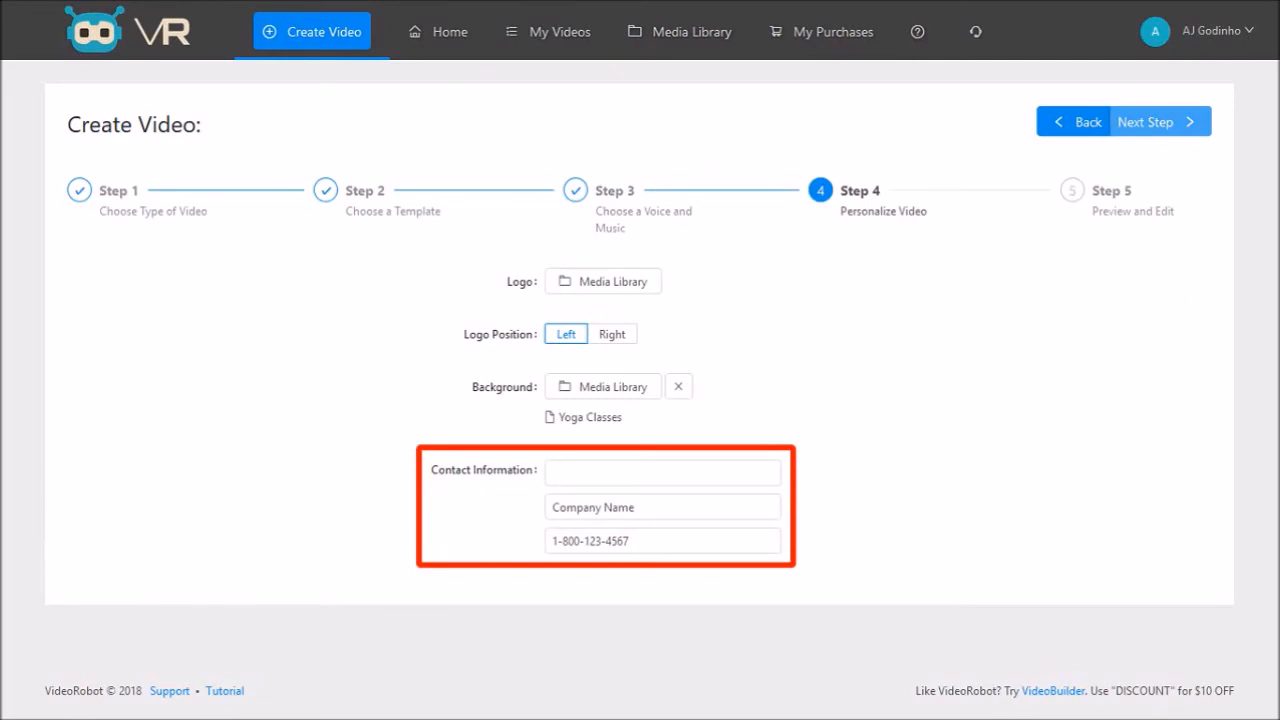
left_click(1150, 121)
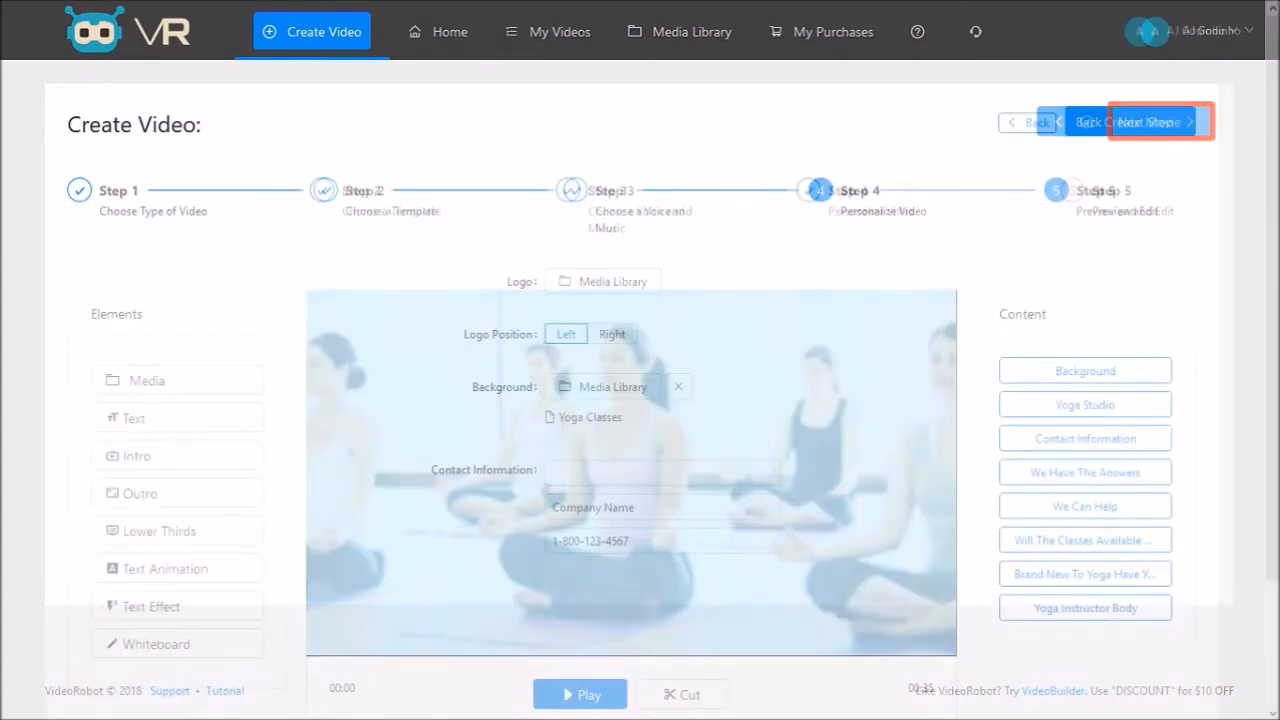
left_click(1150, 121)
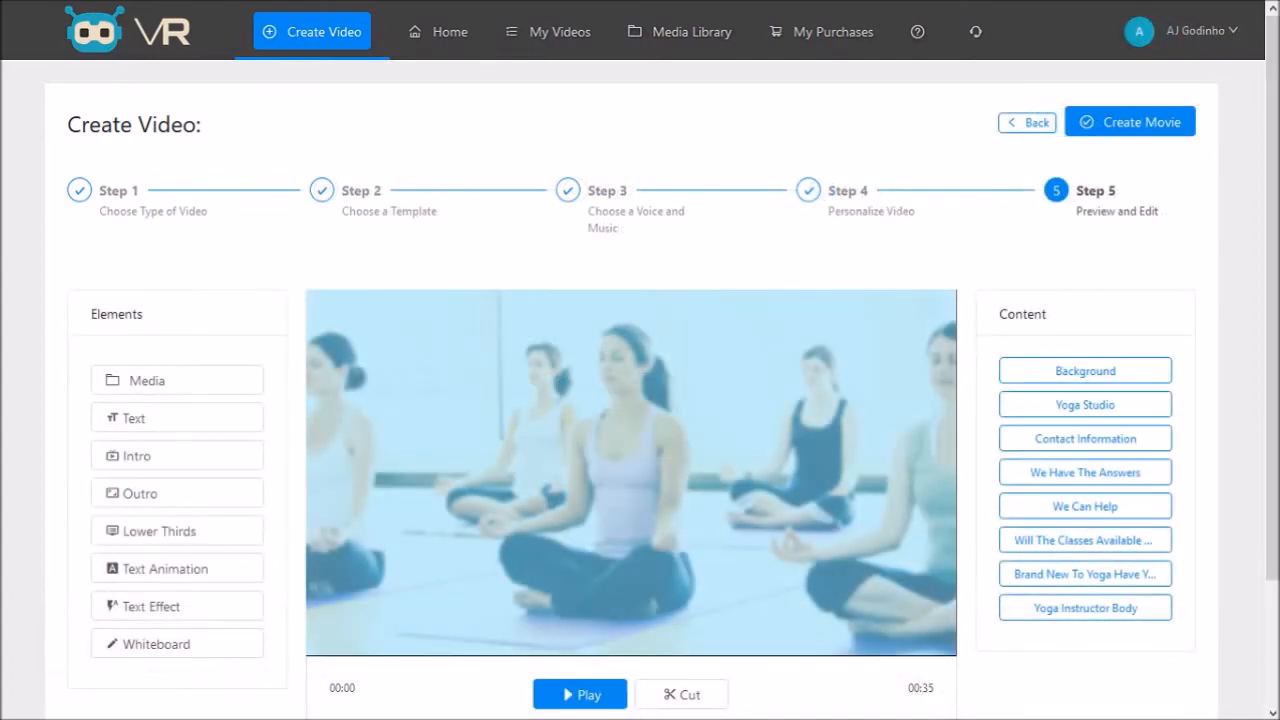
- Select Contact Information in the Content panel to preview that scene
scroll("down", 3)
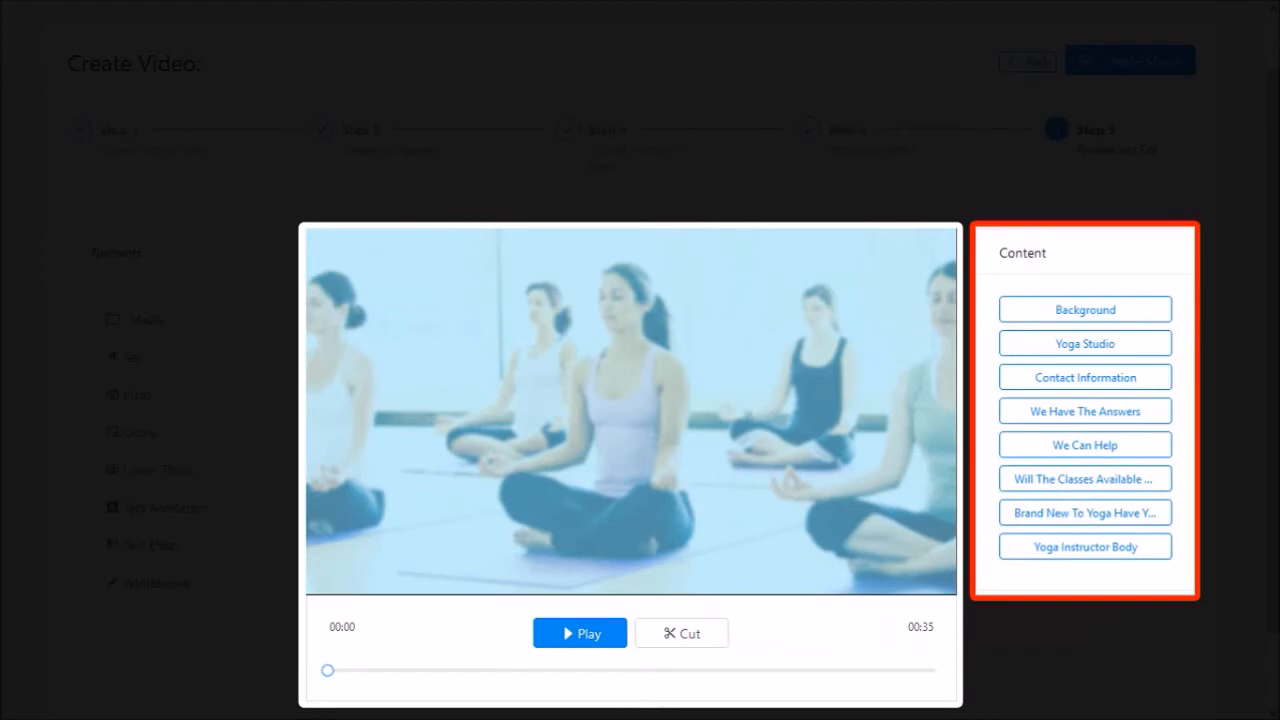
left_click(1084, 377)
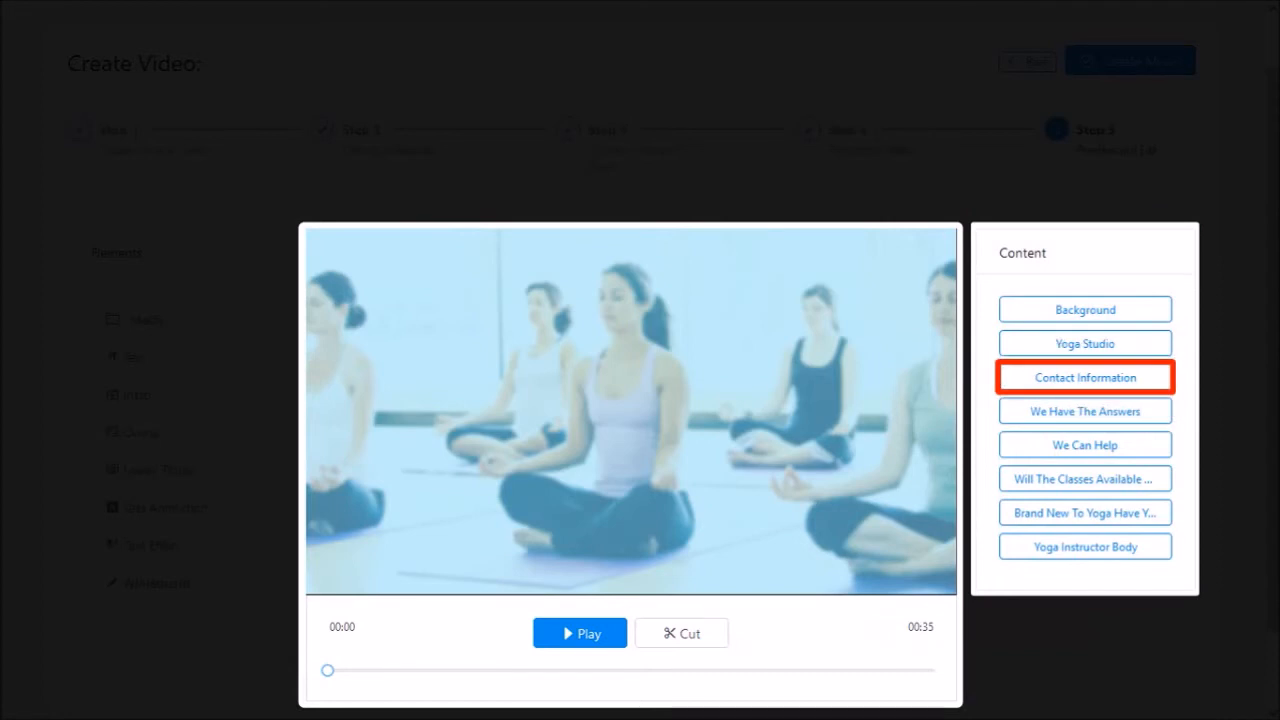
left_click(1084, 377)
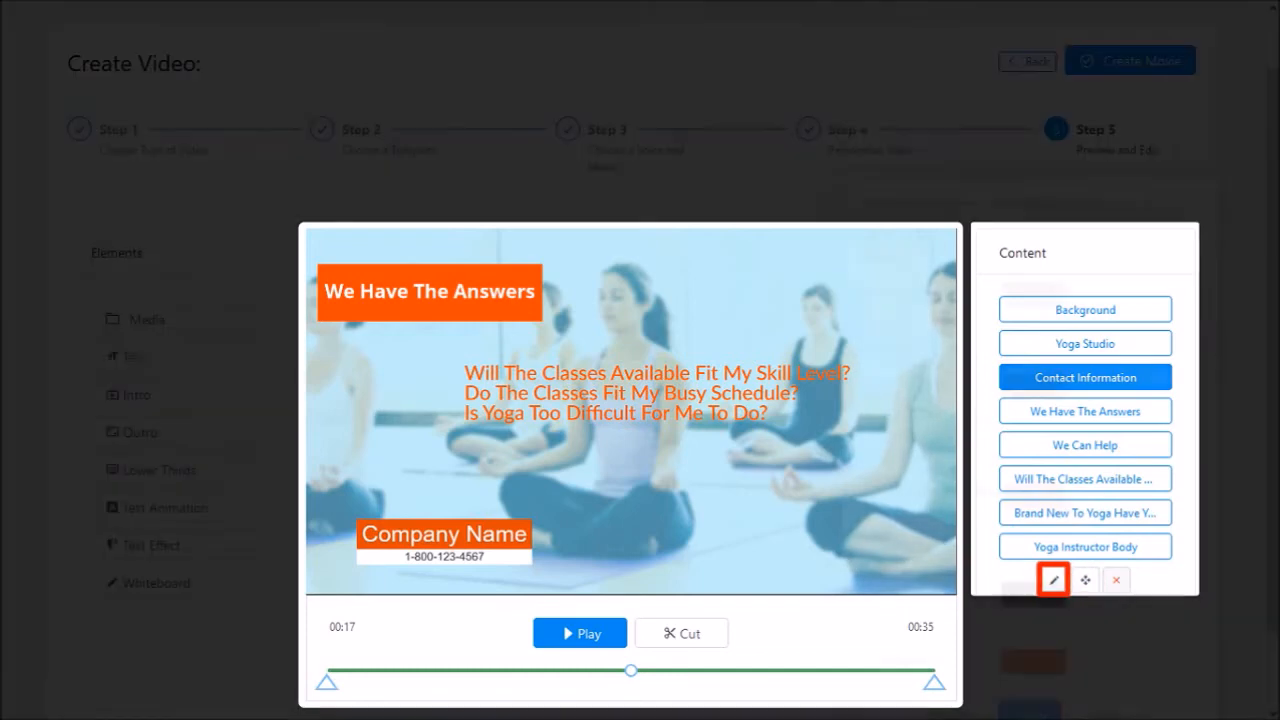
- Edit the contact text to AJ Godinho, AJ's Yoga Studio and 1-800-AJS-YOGA
left_click(1053, 580)
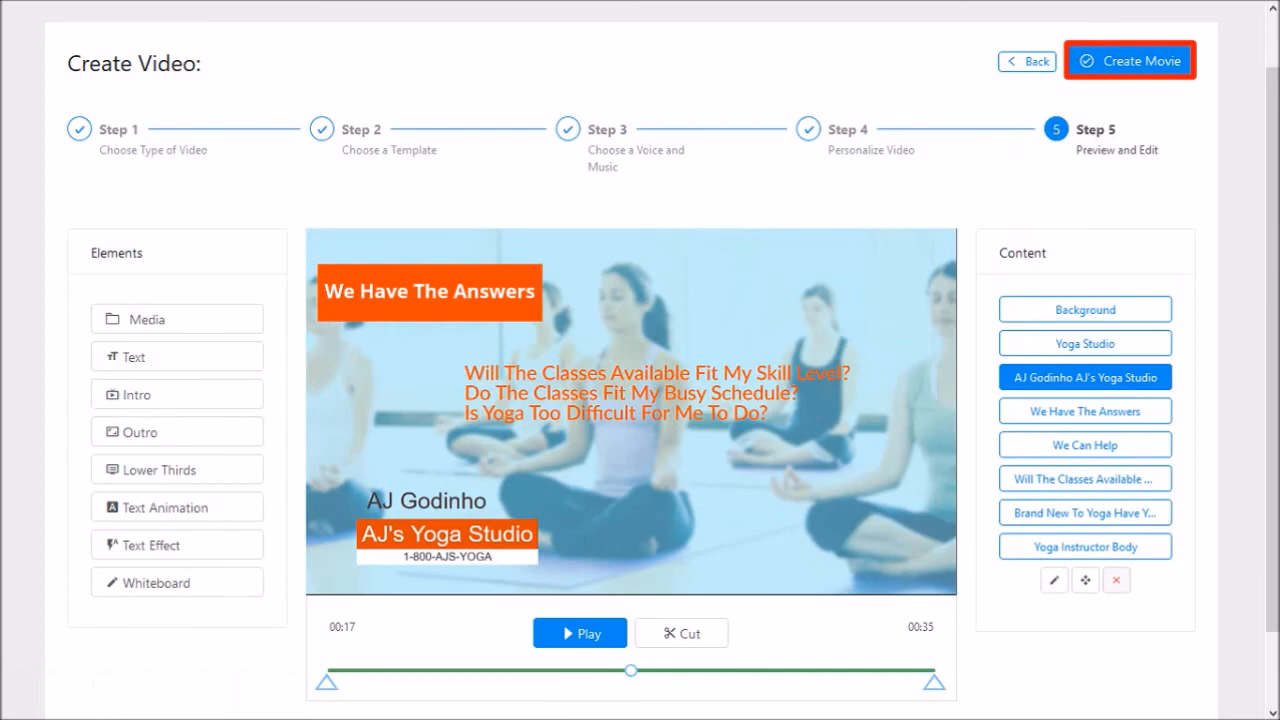
- Create the movie VRKTADemo at 720p HD in MP4 format
left_click(1129, 60)
type("VRKTADemo")
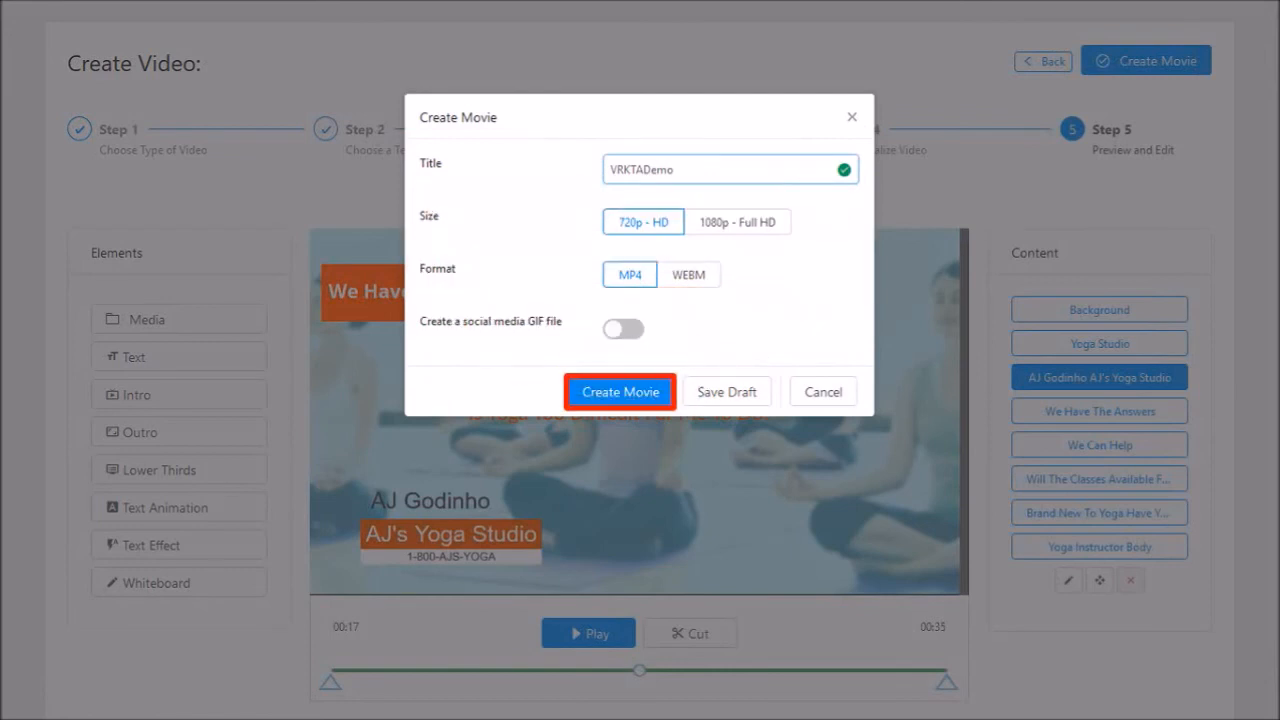
left_click(620, 391)
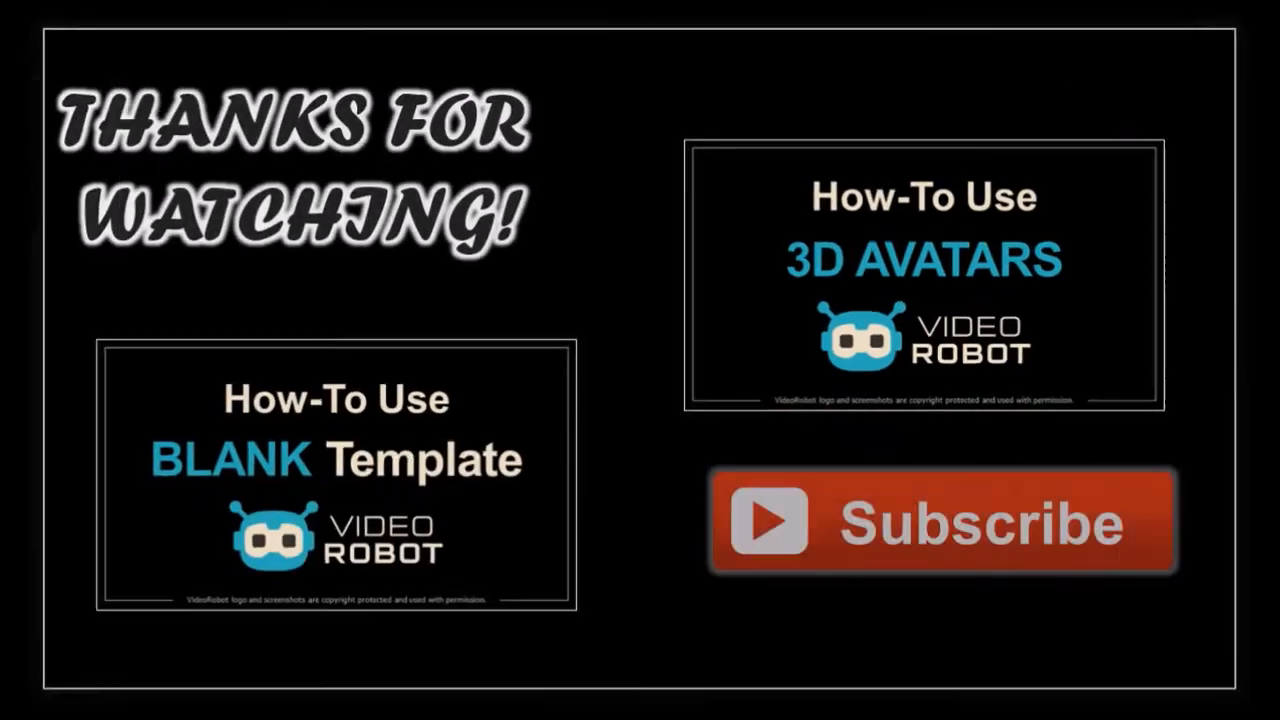